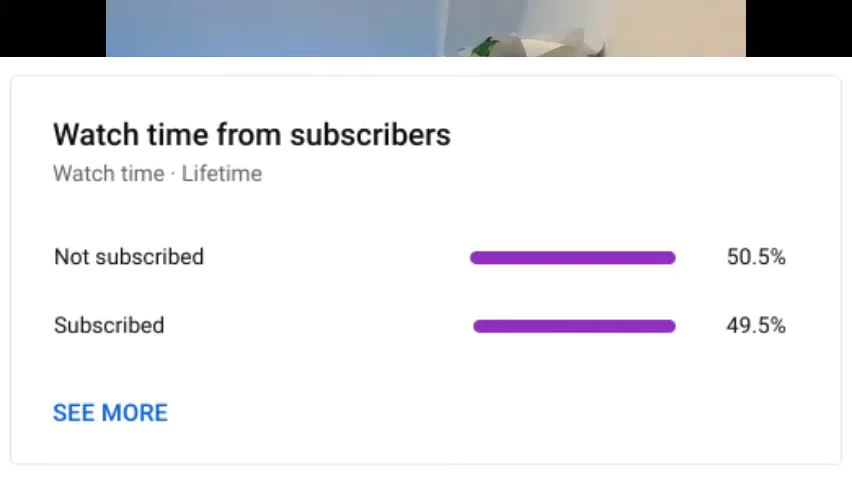
Step: Load the chrome://discards page listing all open tabs with discard settings
left_click(674, 12)
type("chrome")
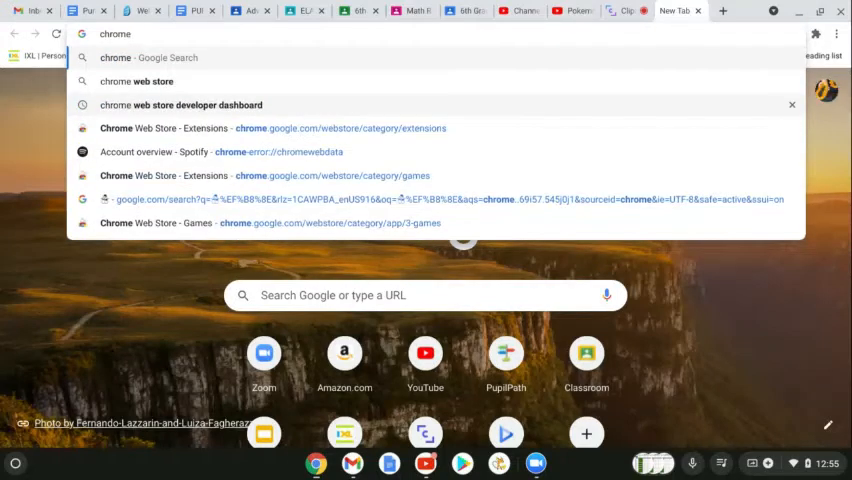
type(".")
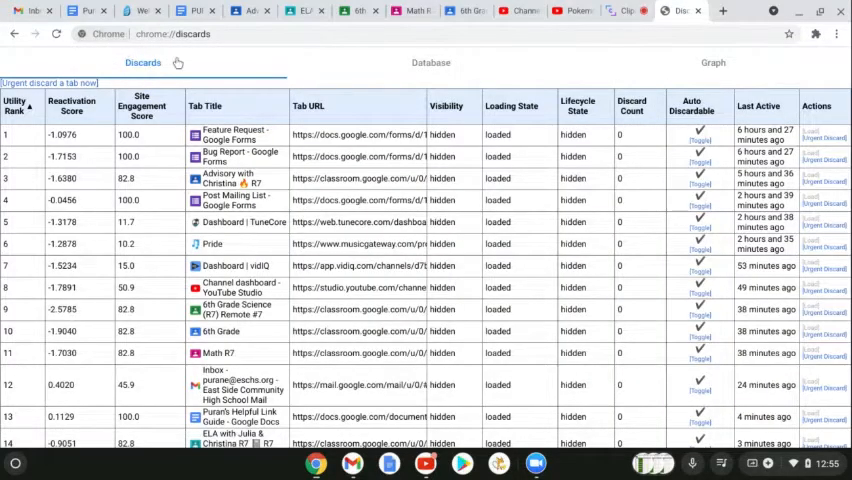
left_click(48, 82)
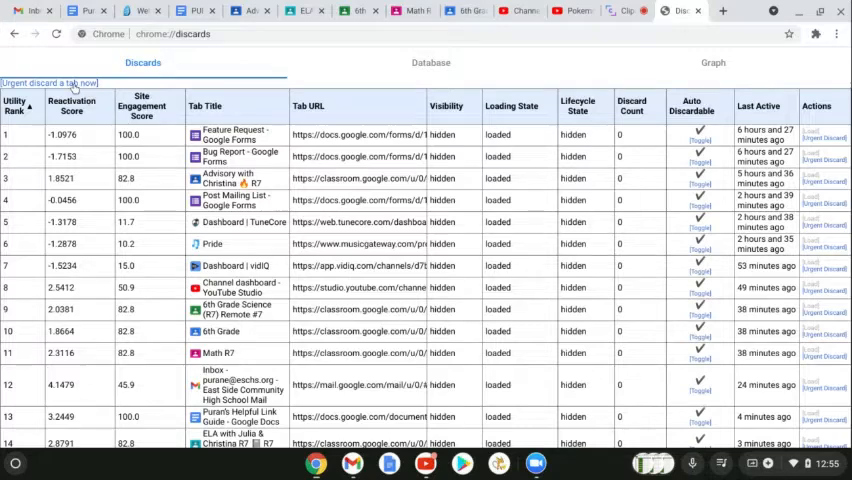
left_click(578, 200)
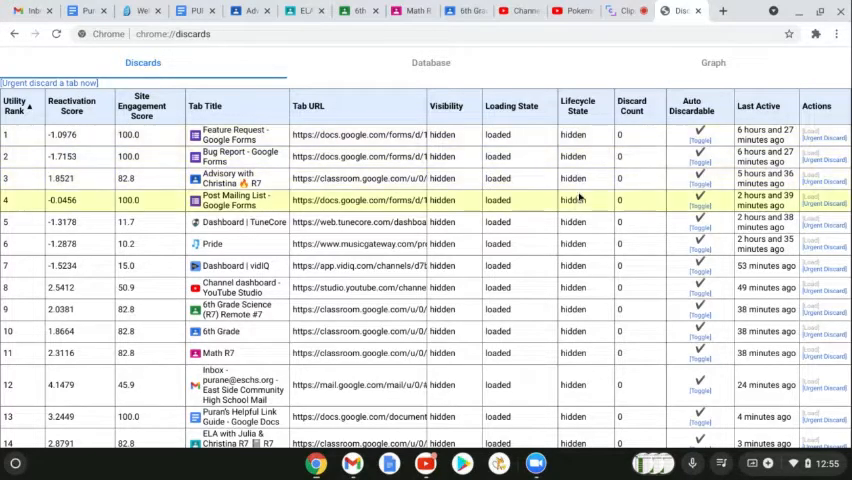
scroll("down", 3)
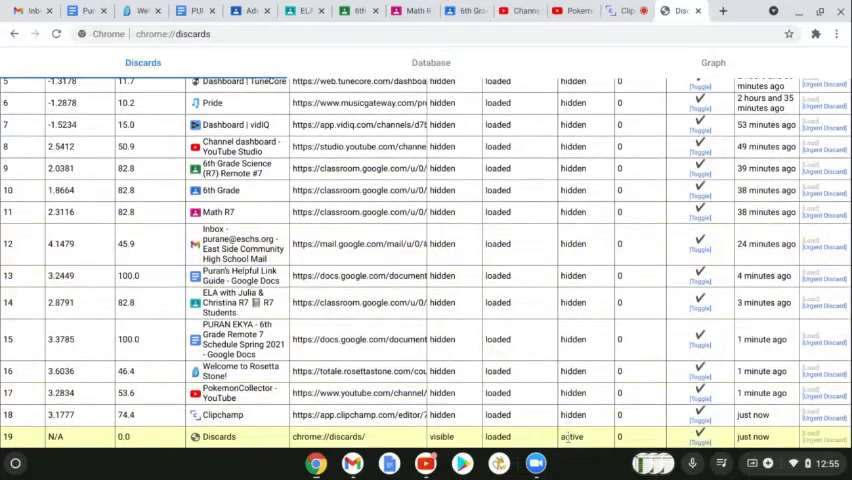
scroll("up", 3)
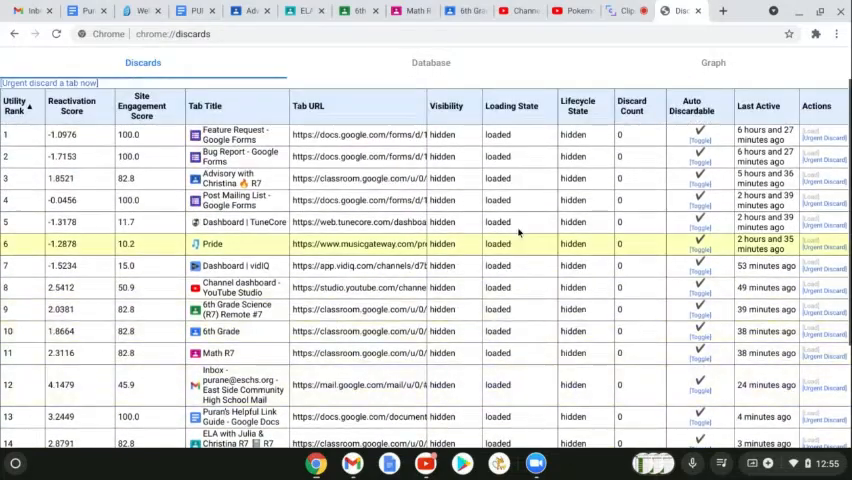
scroll("down", 3)
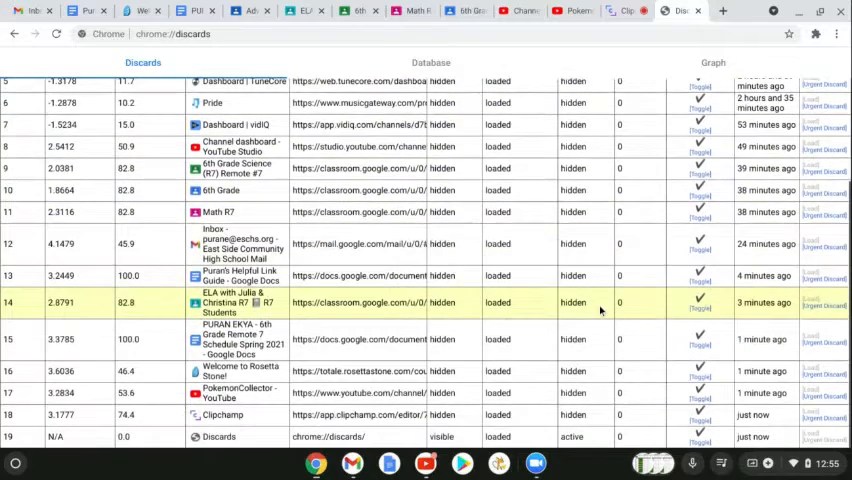
scroll("up", 3)
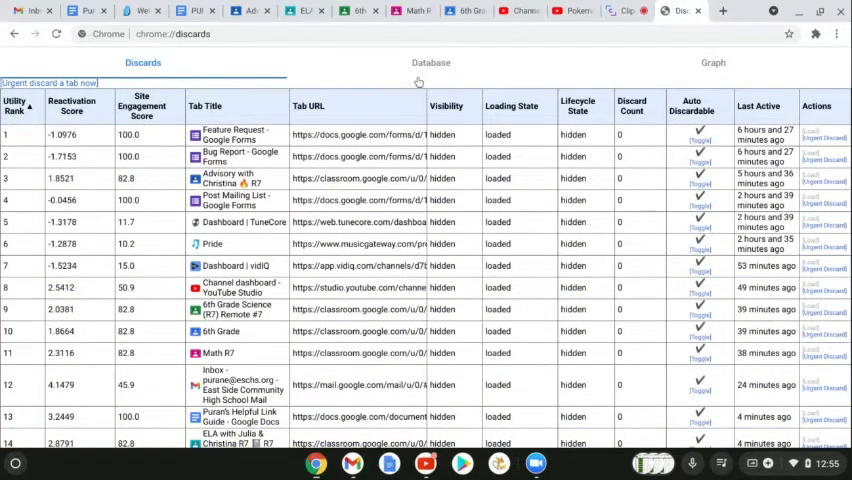
left_click(430, 62)
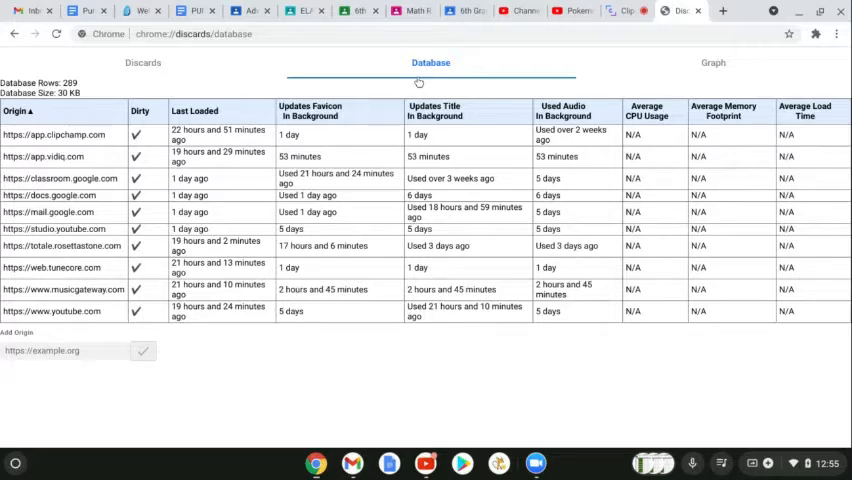
left_click(712, 62)
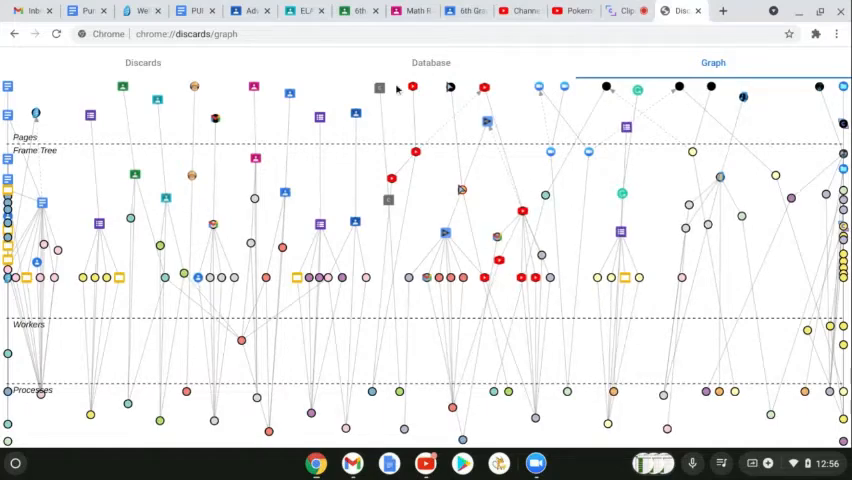
left_click(142, 62)
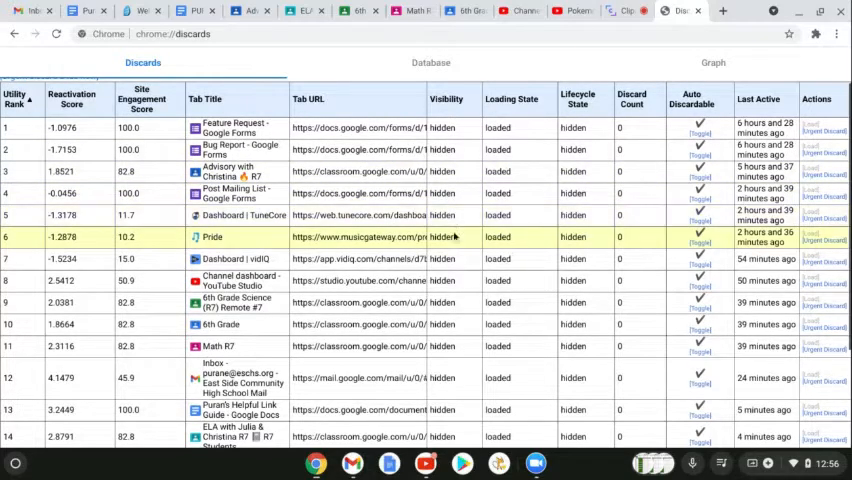
scroll("down", 3)
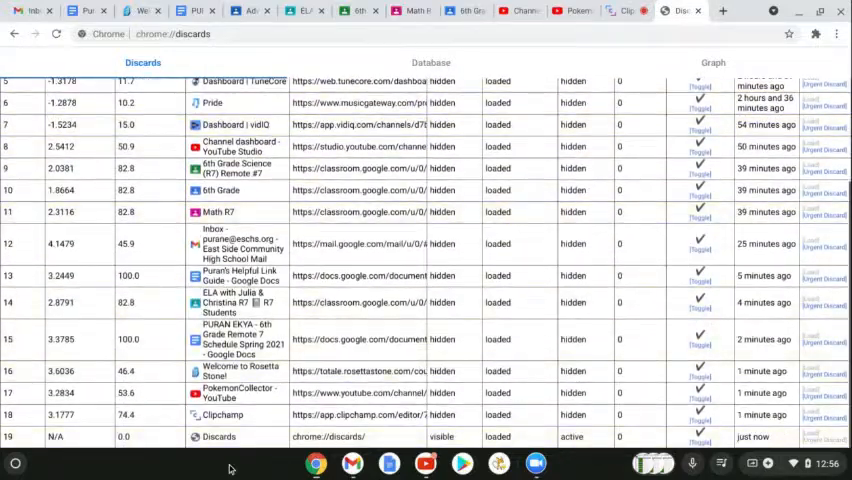
scroll("up", 3)
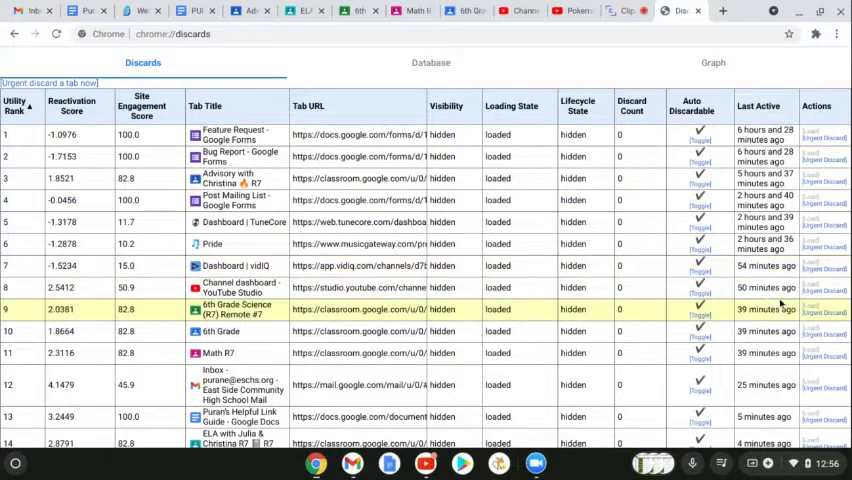
scroll("down", 3)
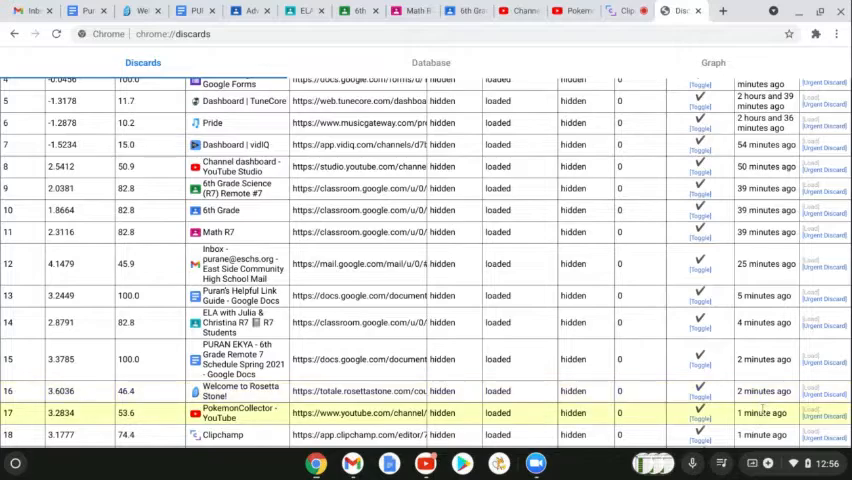
scroll("up", 3)
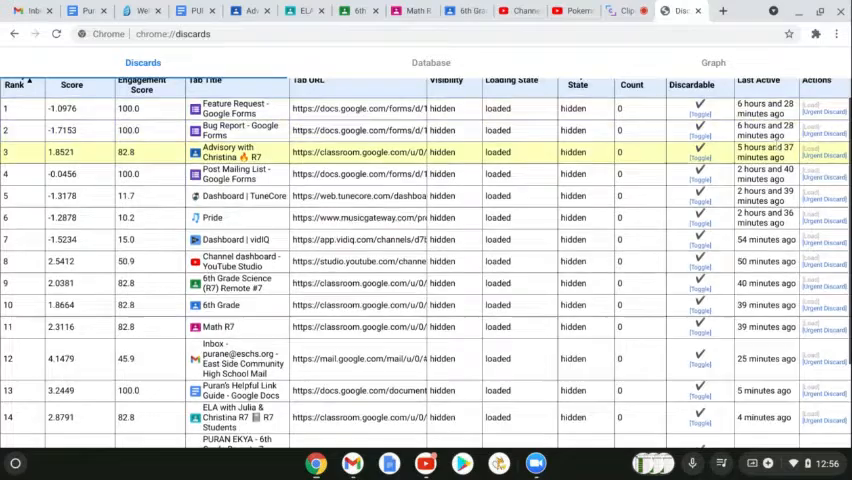
scroll("down", 3)
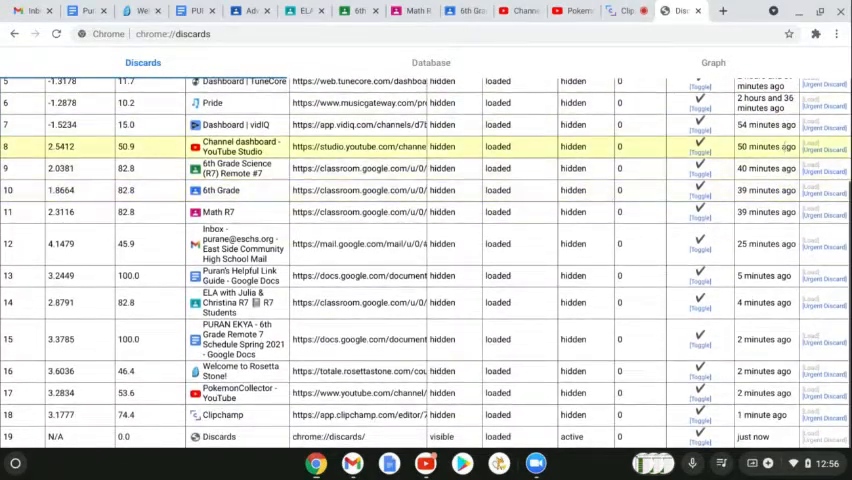
scroll("up", 3)
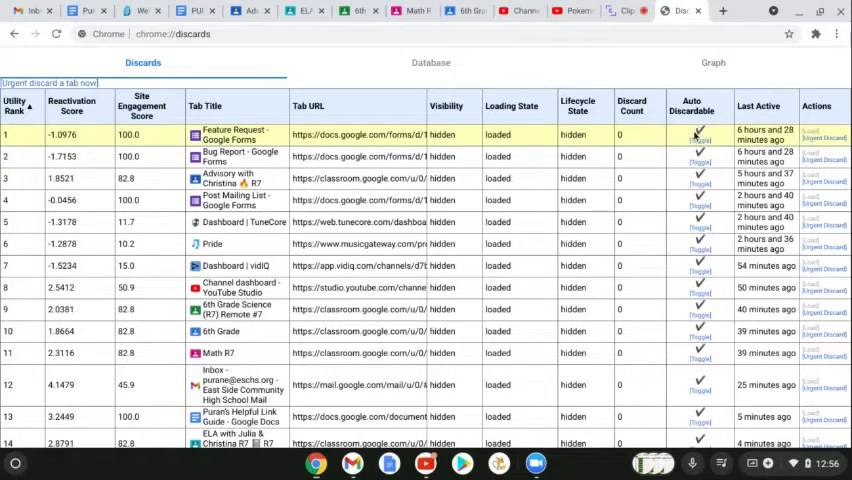
scroll("down", 3)
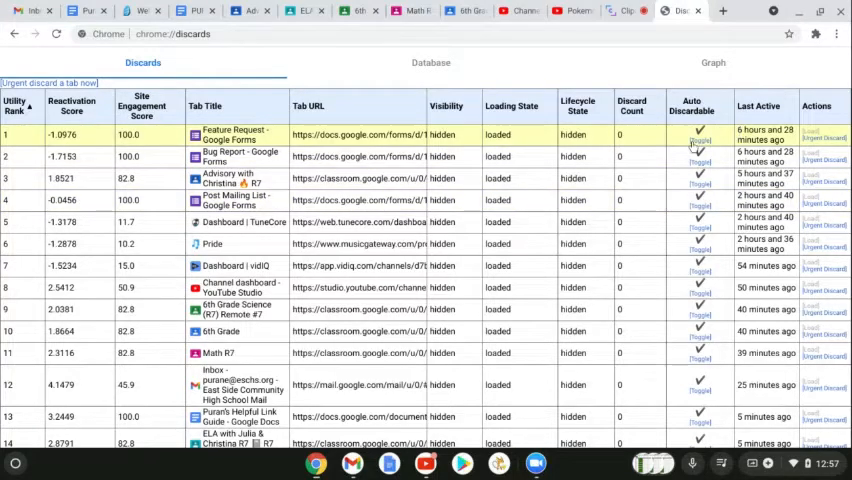
mouse_move(676, 160)
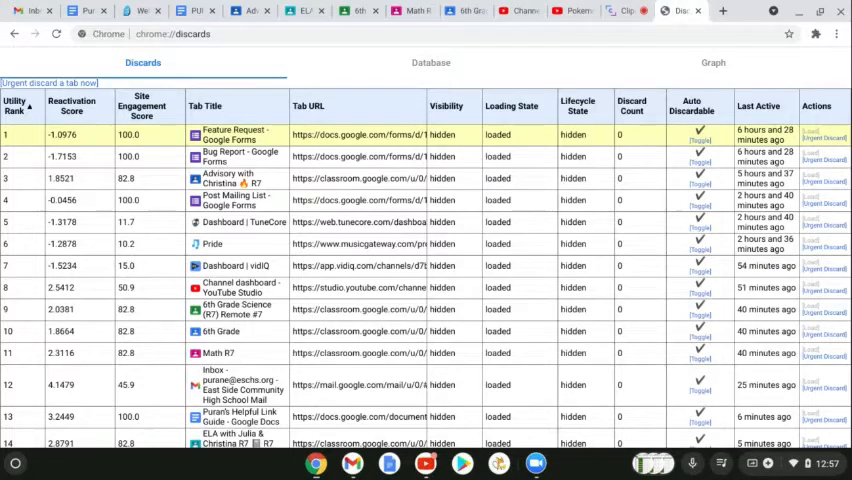
Step: Scroll through the Discards table to review the Inbox row and tab states
scroll("down", 3)
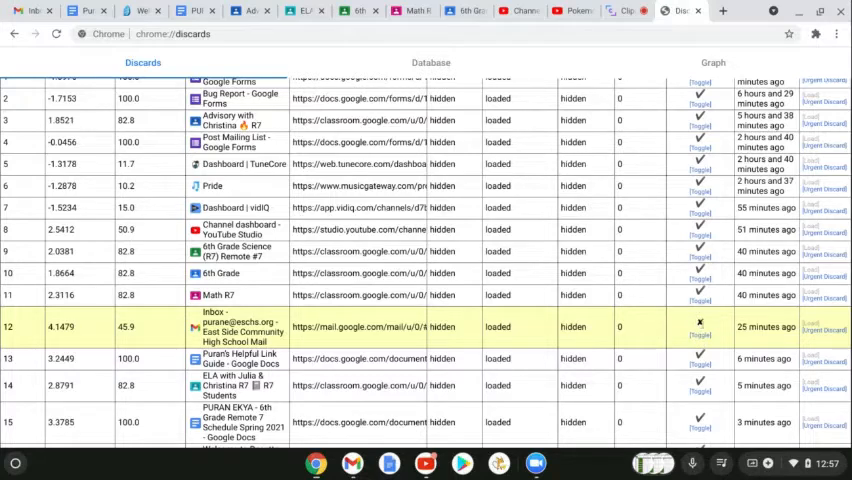
mouse_move(676, 332)
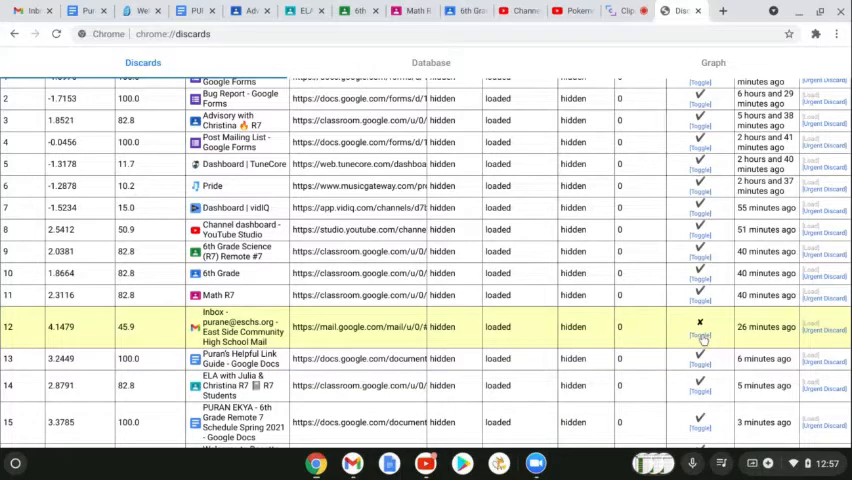
scroll("up", 3)
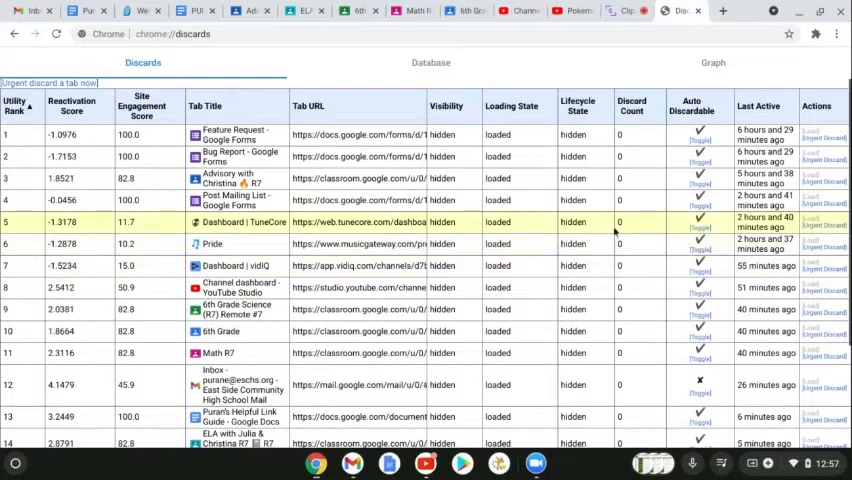